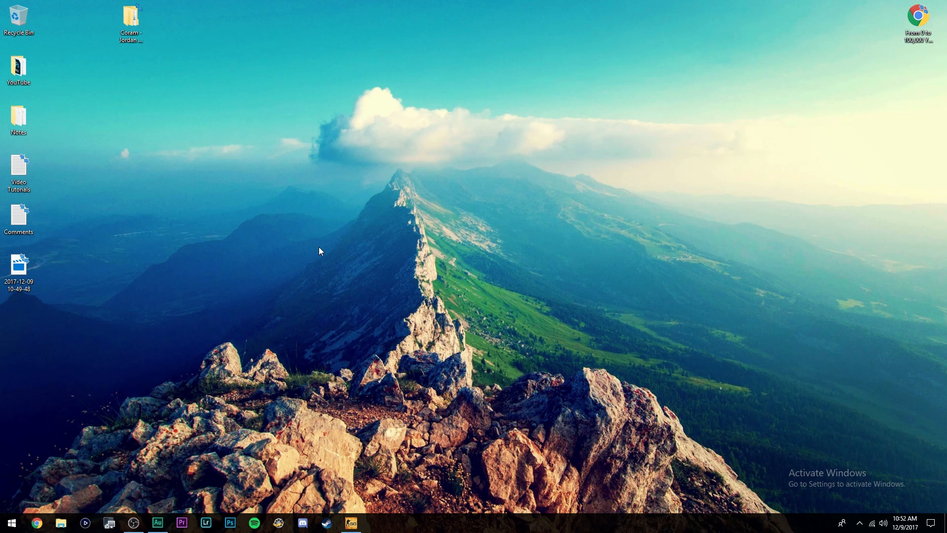
pyautogui.moveTo(105, 432)
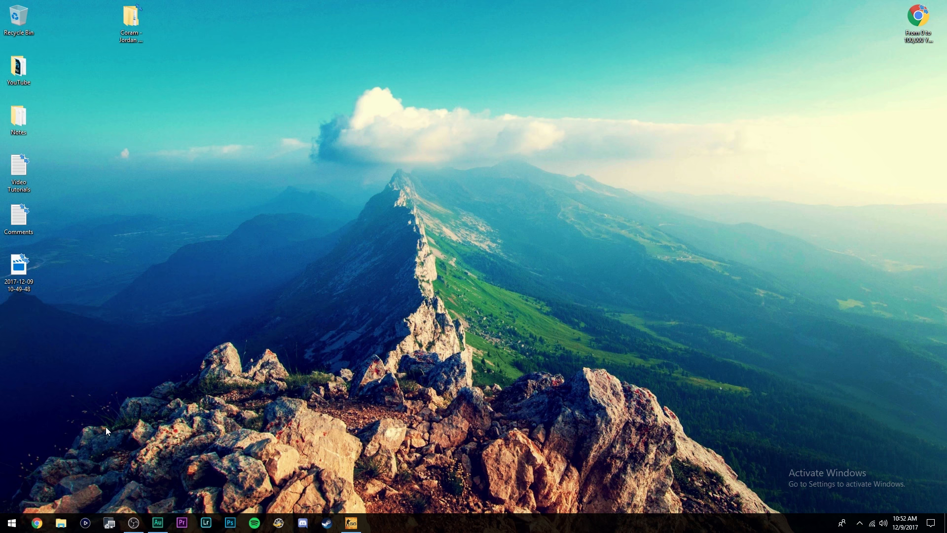
# Step: Search 'dual monitor tools' in Chrome and download the installer from the sourceforge page
pyautogui.click(37, 523)
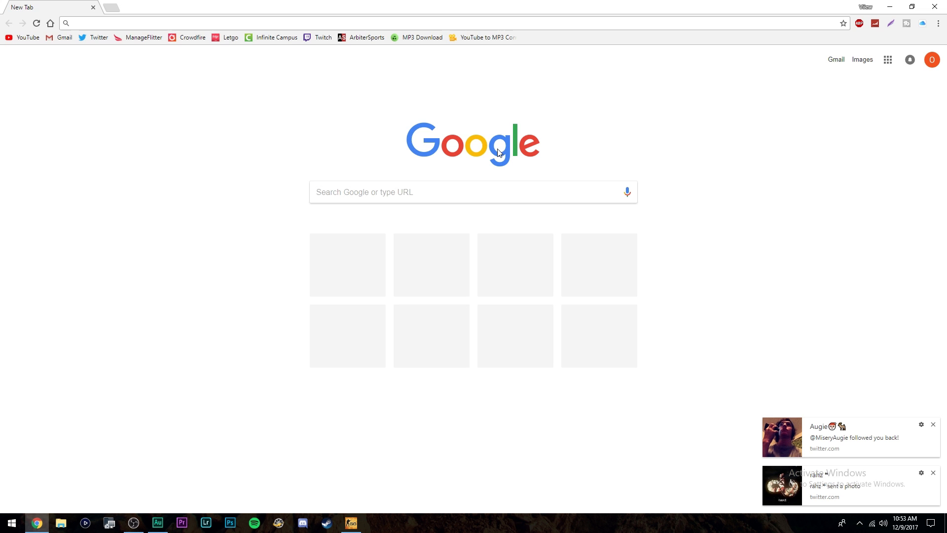
pyautogui.click(255, 23)
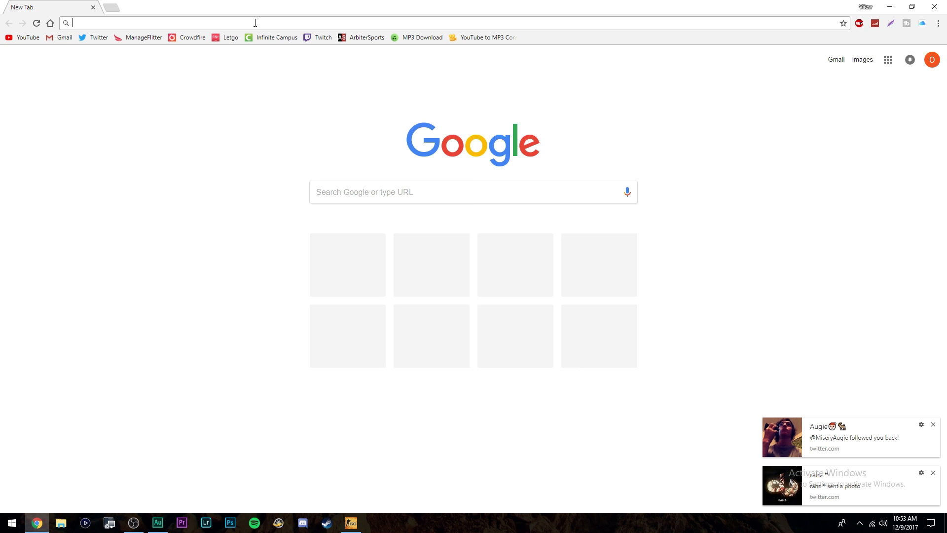
pyautogui.write('dual monitor tools')
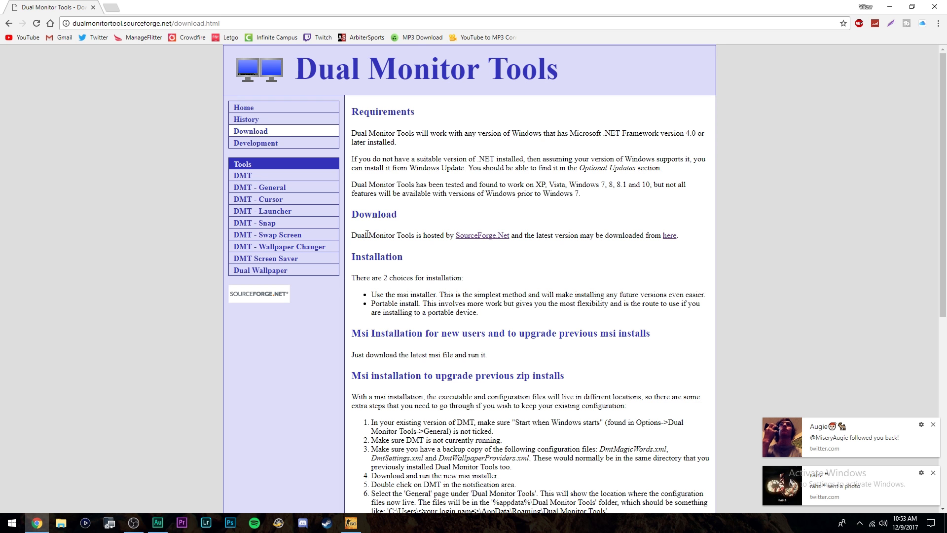
pyautogui.click(669, 236)
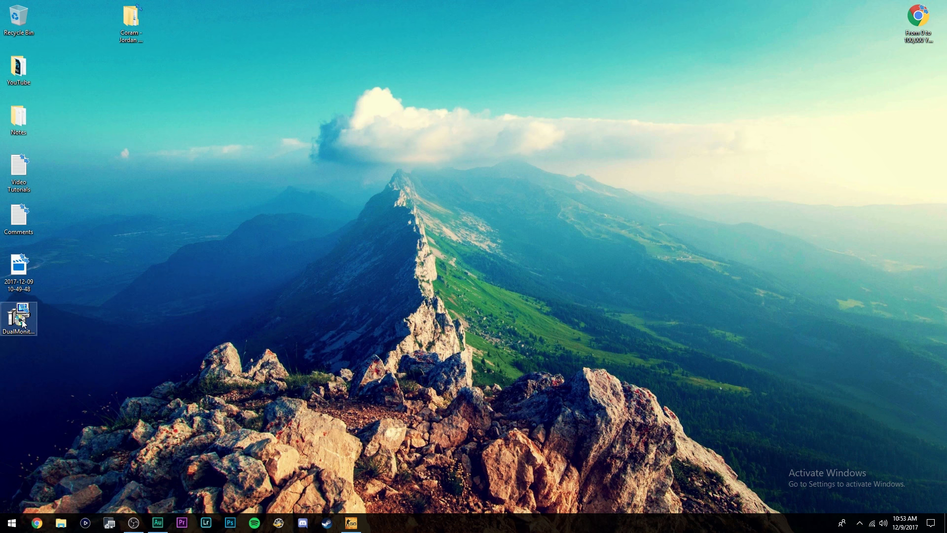
# Step: Launch the DualMonitorTools installer from the desktop, pass the welcome page, then exit the wizard
pyautogui.doubleClick(19, 317)
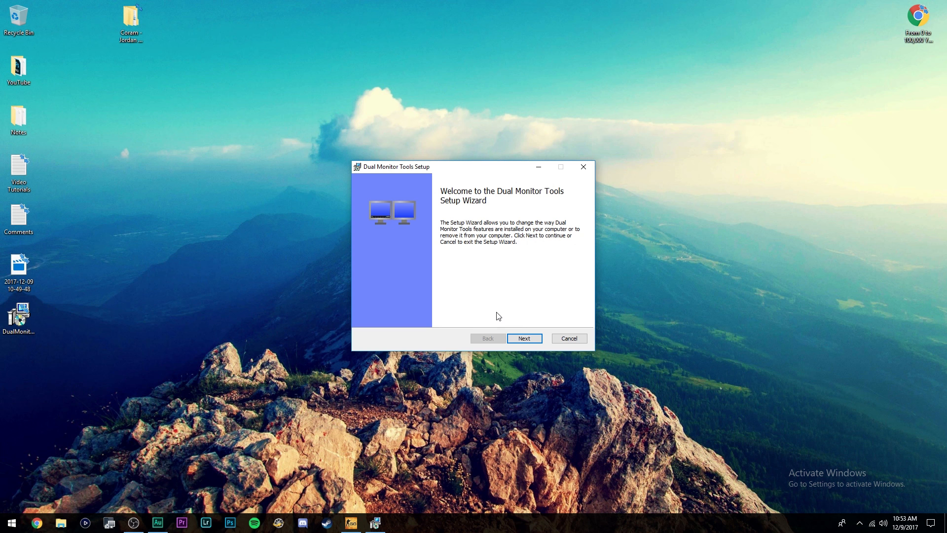
pyautogui.click(524, 338)
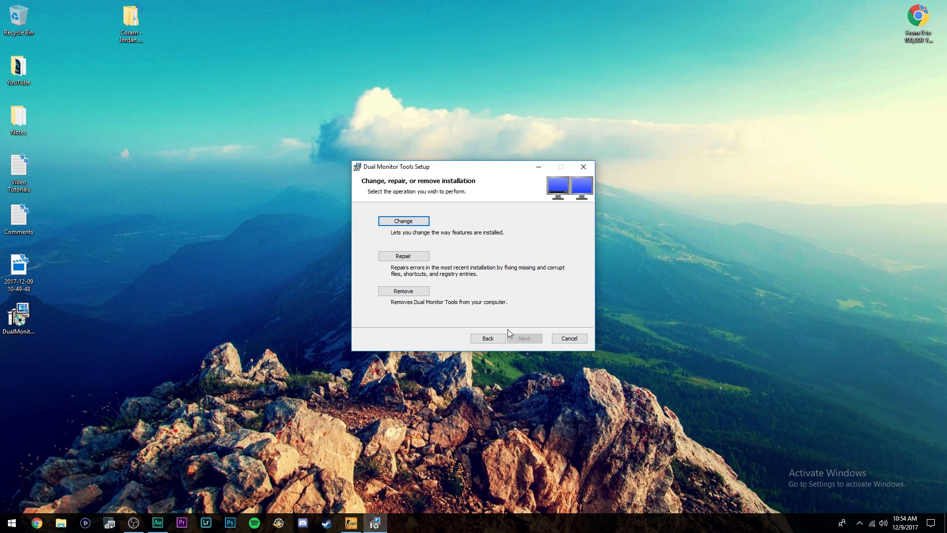
pyautogui.click(10, 522)
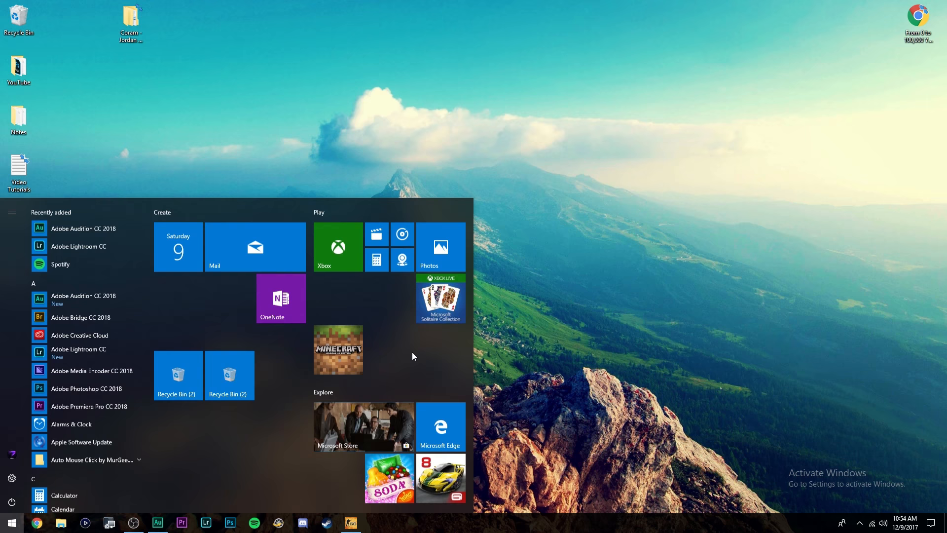
# Step: Launch the DMT desktop app from Start search to show Options for Dual Monitor Tools
pyautogui.write('dmt')
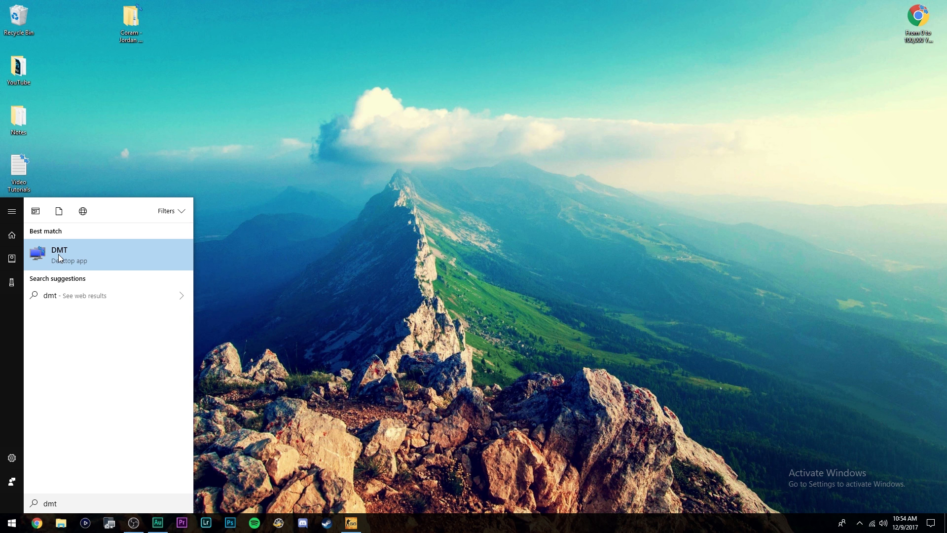
pyautogui.write('dual monitor to')
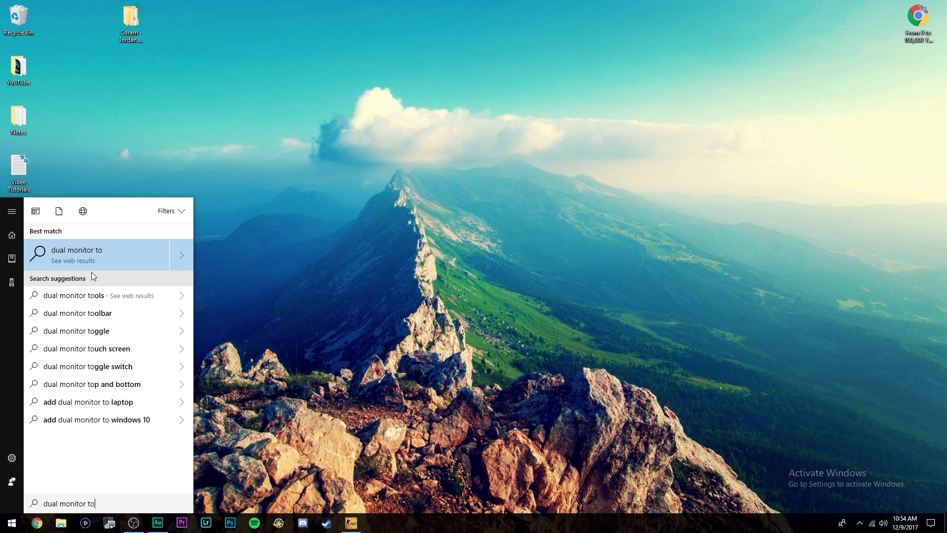
pyautogui.write('dmt')
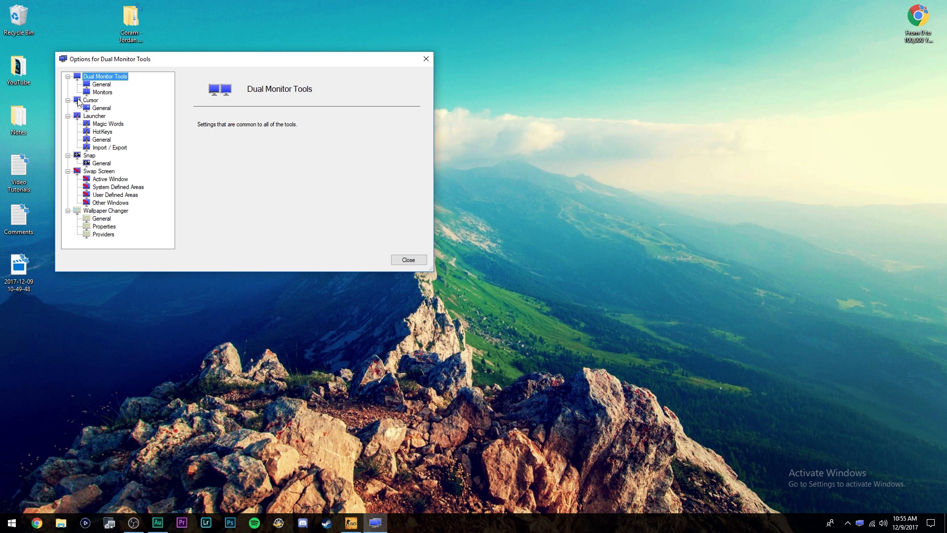
# Step: Under Cursor > General, set F4 as the enabled 'Lock cursor onto screen' hotkey
pyautogui.click(101, 108)
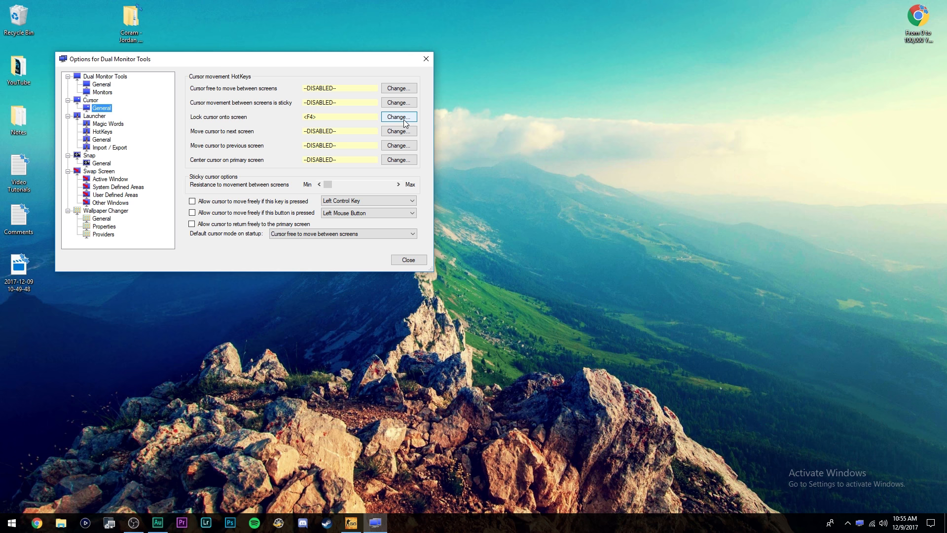
pyautogui.click(398, 116)
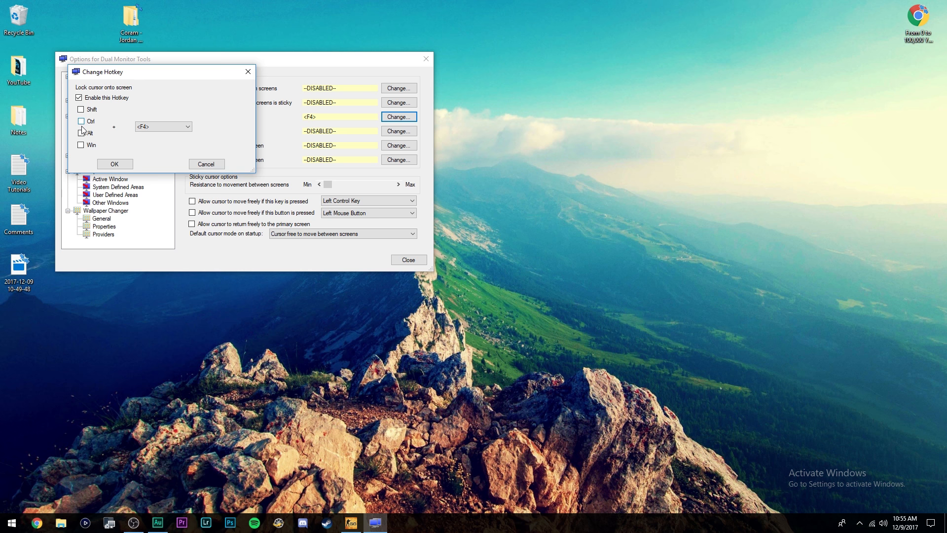
pyautogui.click(115, 164)
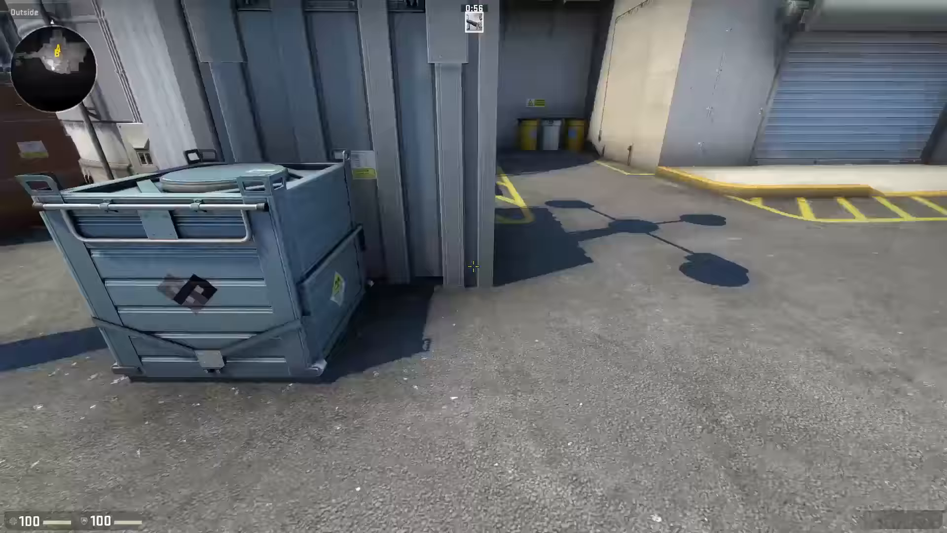
pyautogui.moveTo(473, 267)
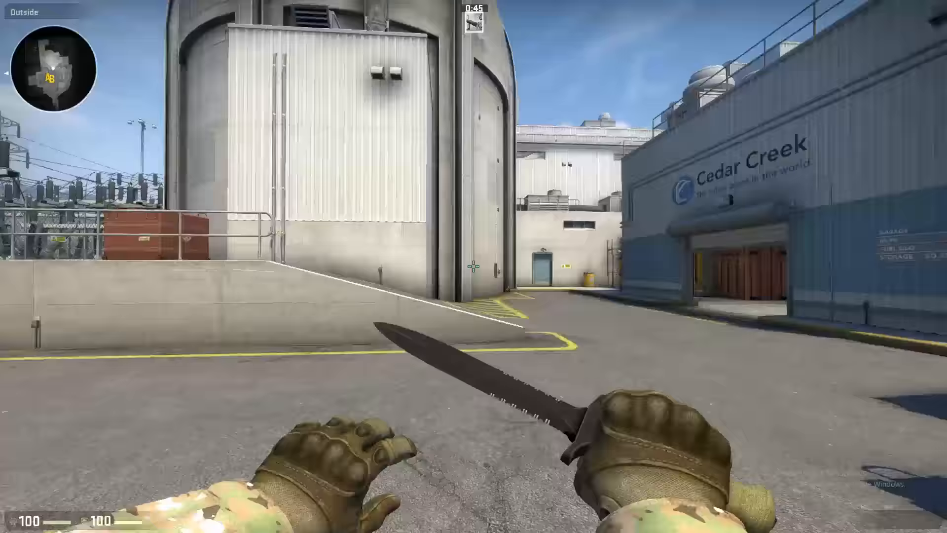
pyautogui.moveTo(474, 266)
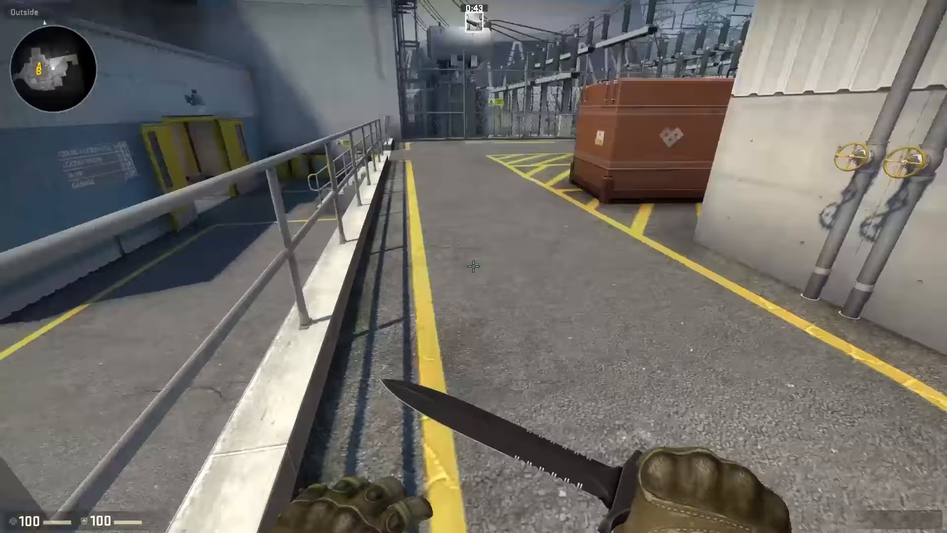